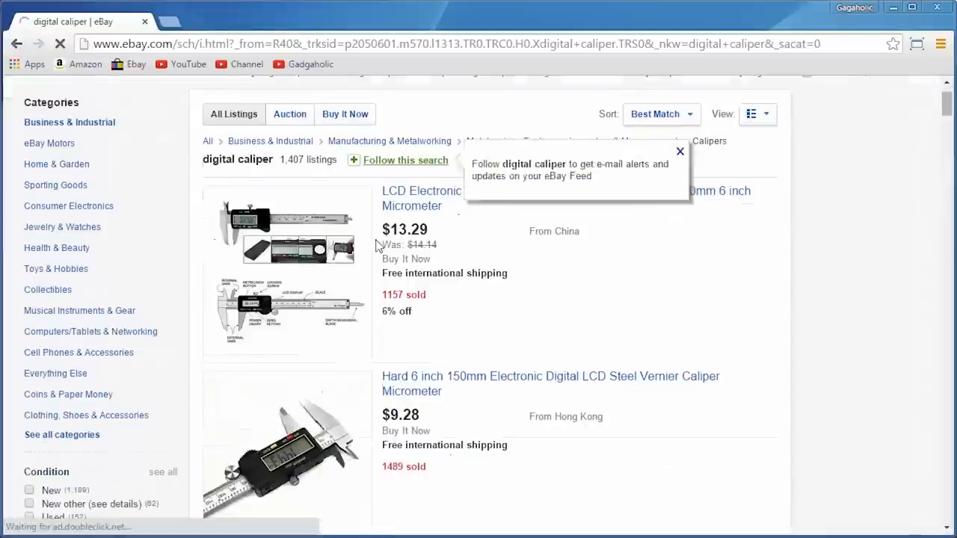
Scroll down through the eBay digital caliper search results
{"action": "scroll", "scroll_direction": "down", "scroll_amount": 3}
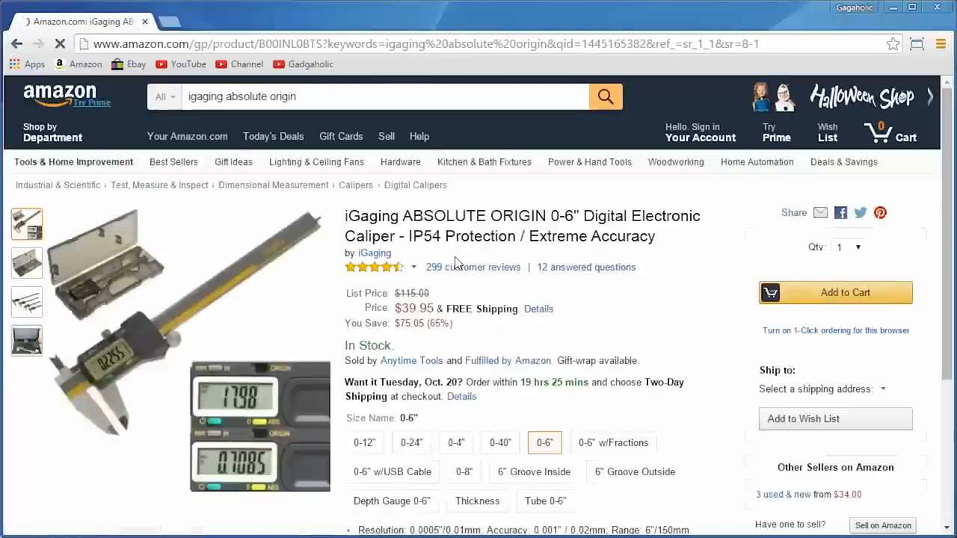
Preview the iGaging caliper's Size Name variants: 0-6" w/USB Cable and 0-8"
{"action": "scroll", "scroll_direction": "down", "scroll_amount": 3}
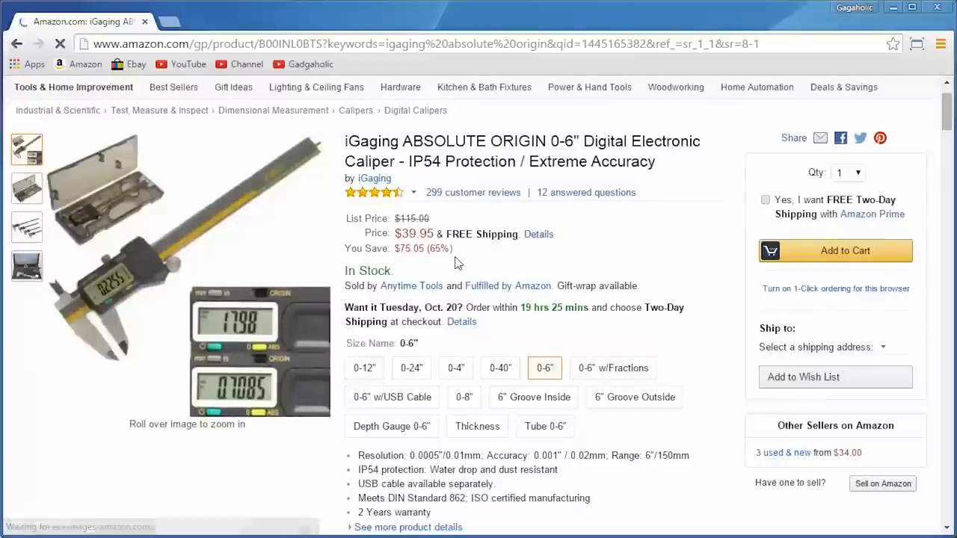
{"action": "left_click", "coordinate": [391, 398]}
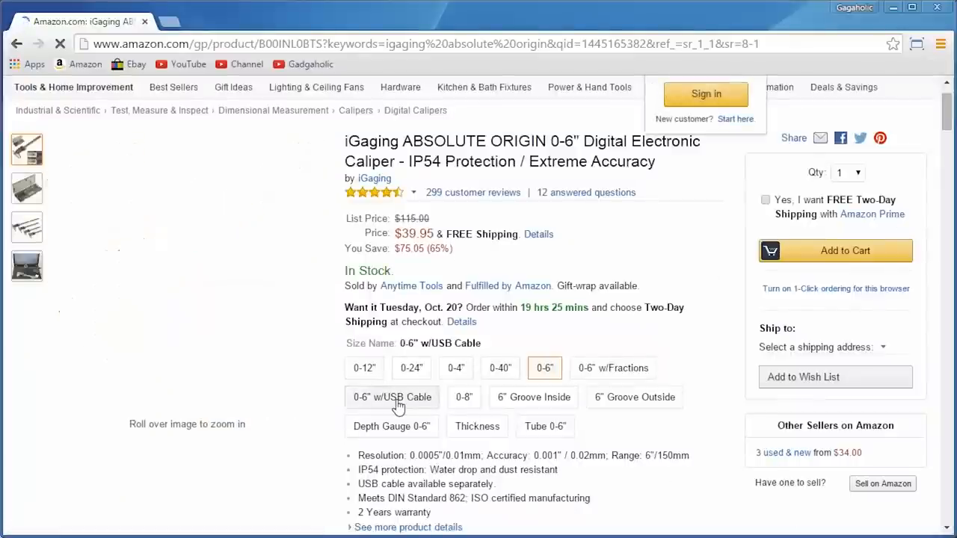
{"action": "left_click", "coordinate": [463, 397]}
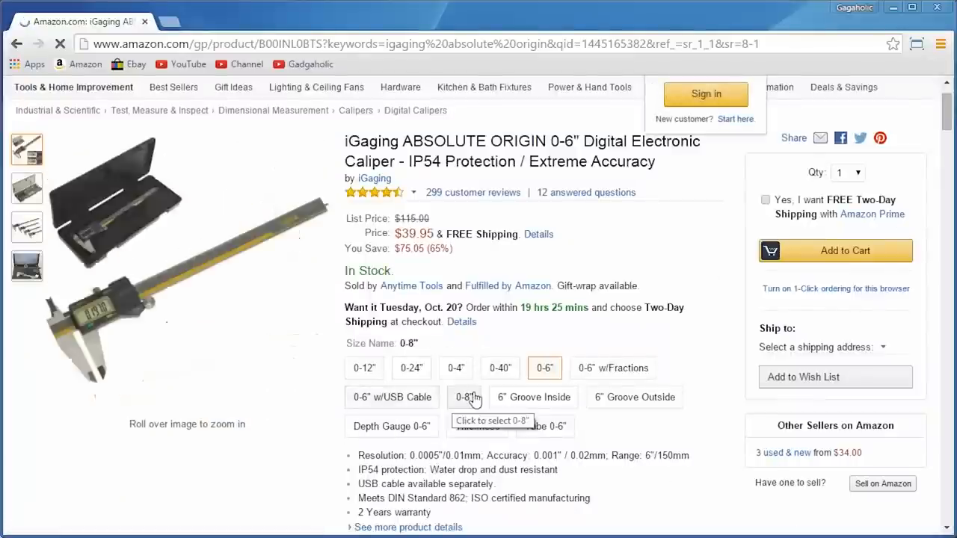
{"action": "left_click", "coordinate": [532, 397]}
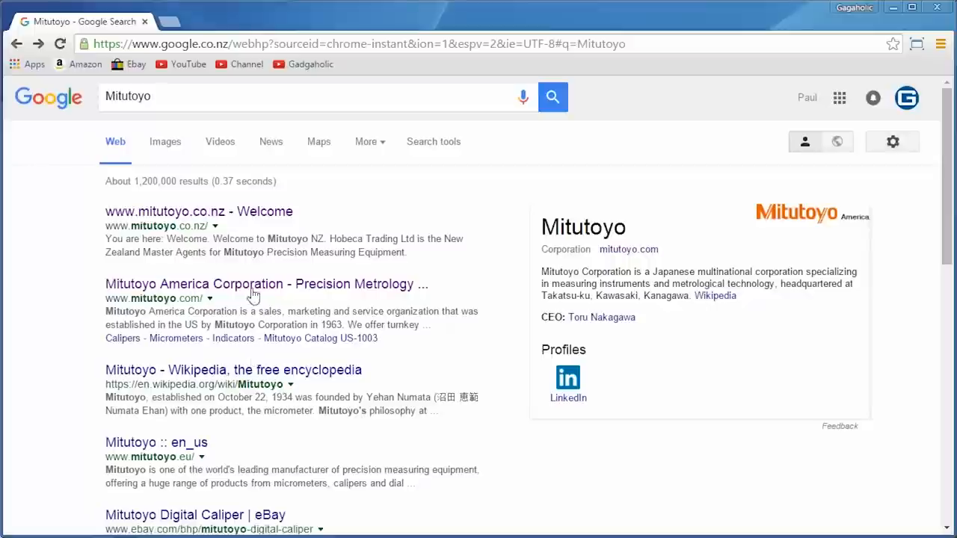
Open the Mitutoyo America Corporation result and scroll its home page promotions
{"action": "left_click", "coordinate": [254, 285]}
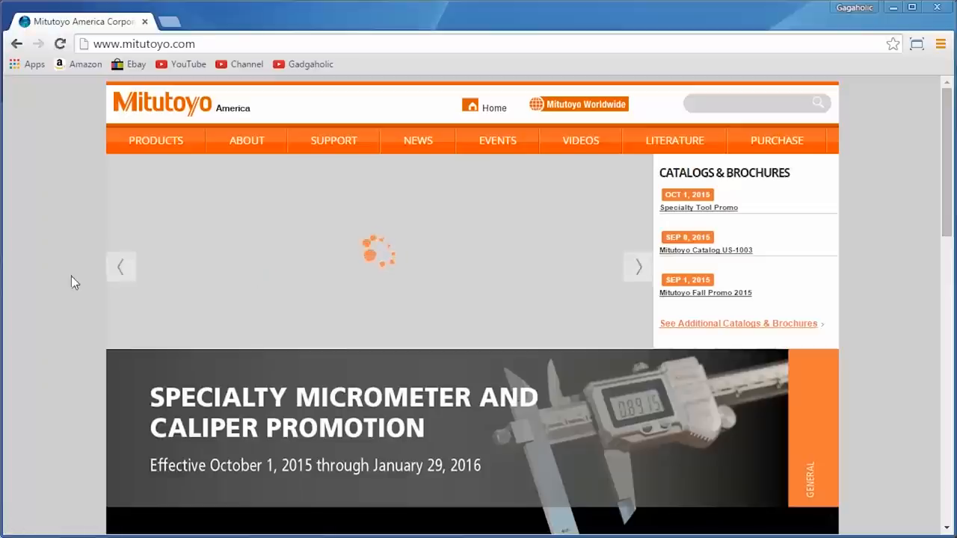
{"action": "scroll", "scroll_direction": "down", "scroll_amount": 3}
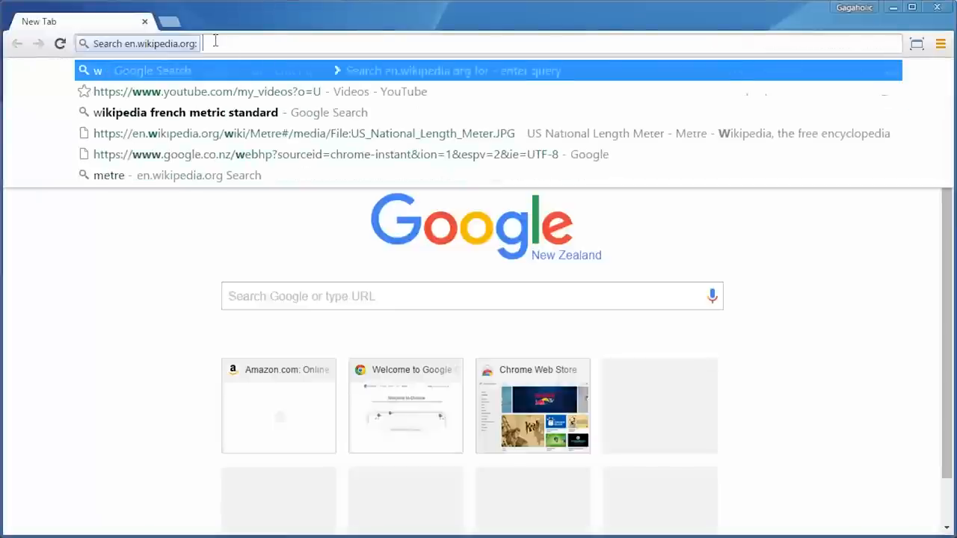
Search Wikipedia for 'gauge block' from the omnibox and open the article
{"action": "type", "text": "g"}
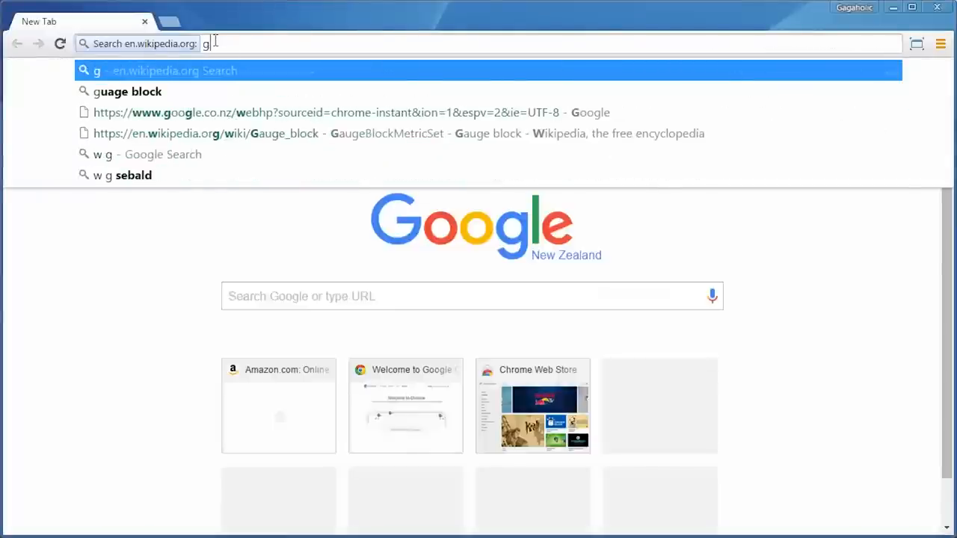
{"action": "type", "text": "auge bloc"}
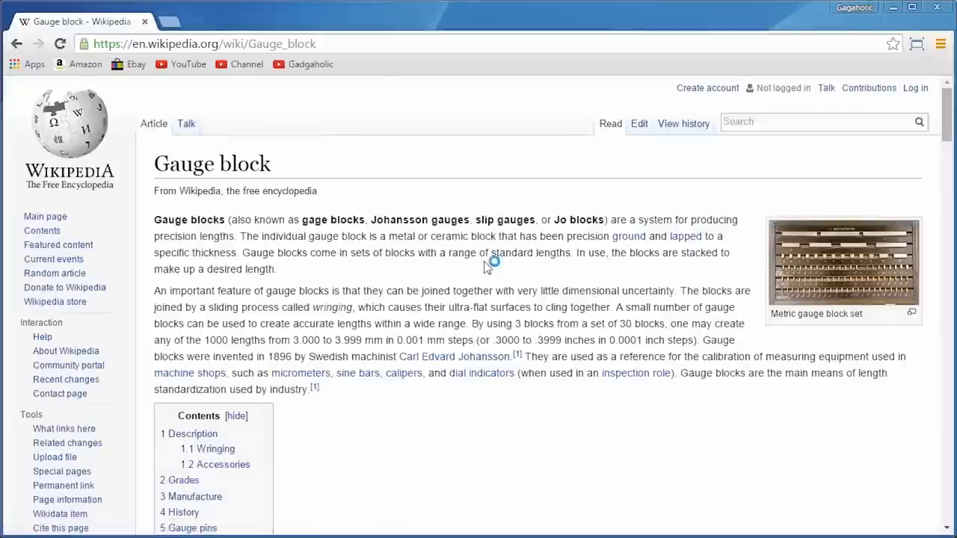
{"action": "left_click", "coordinate": [843, 269]}
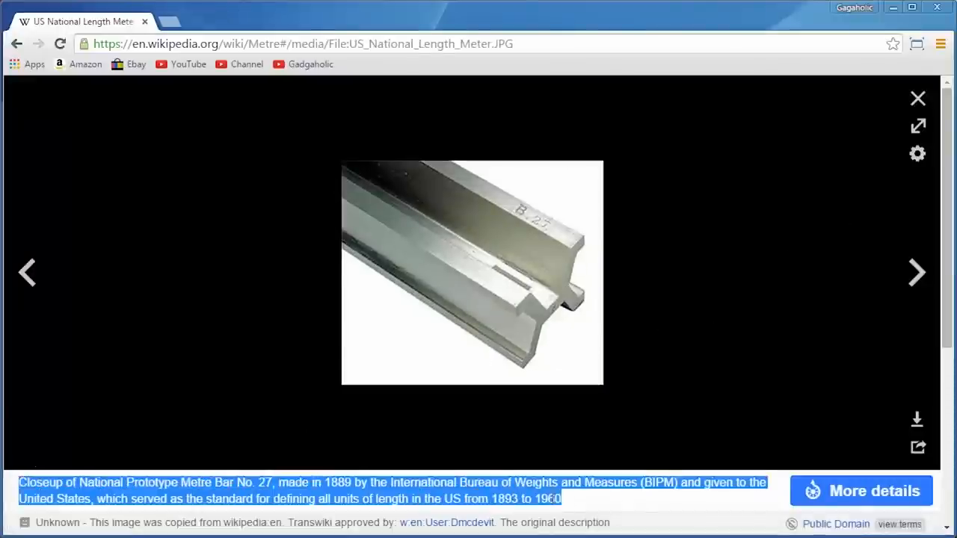
{"action": "mouse_move", "coordinate": [654, 502]}
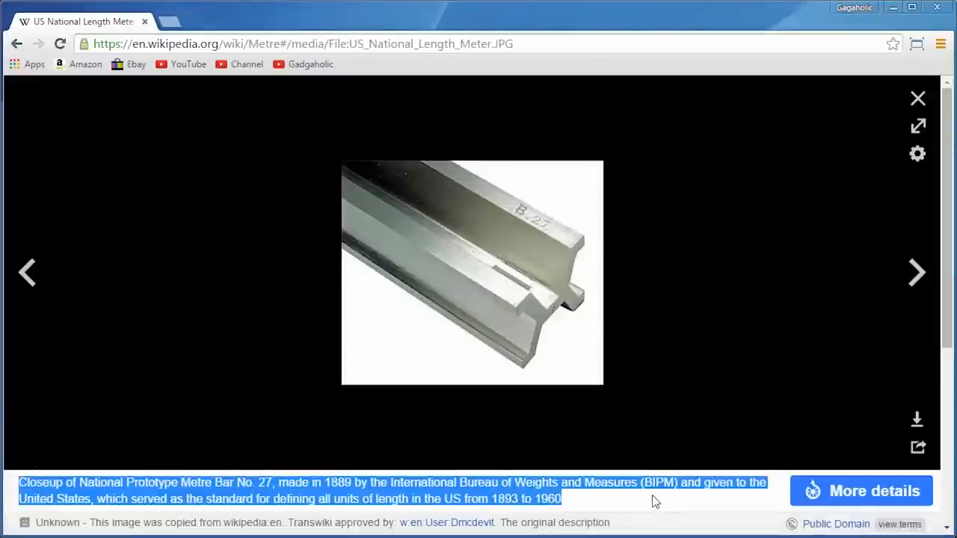